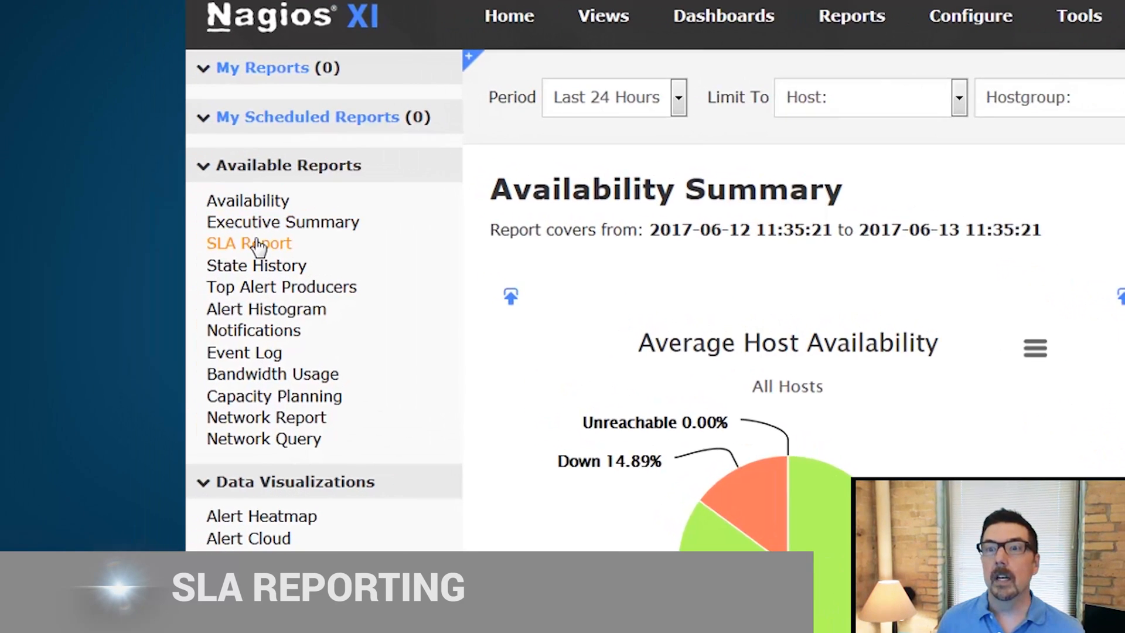
Launch the SLA report from Available Reports and set its SLA target to 99.999 percent
{"action": "left_click", "coordinate": [248, 243]}
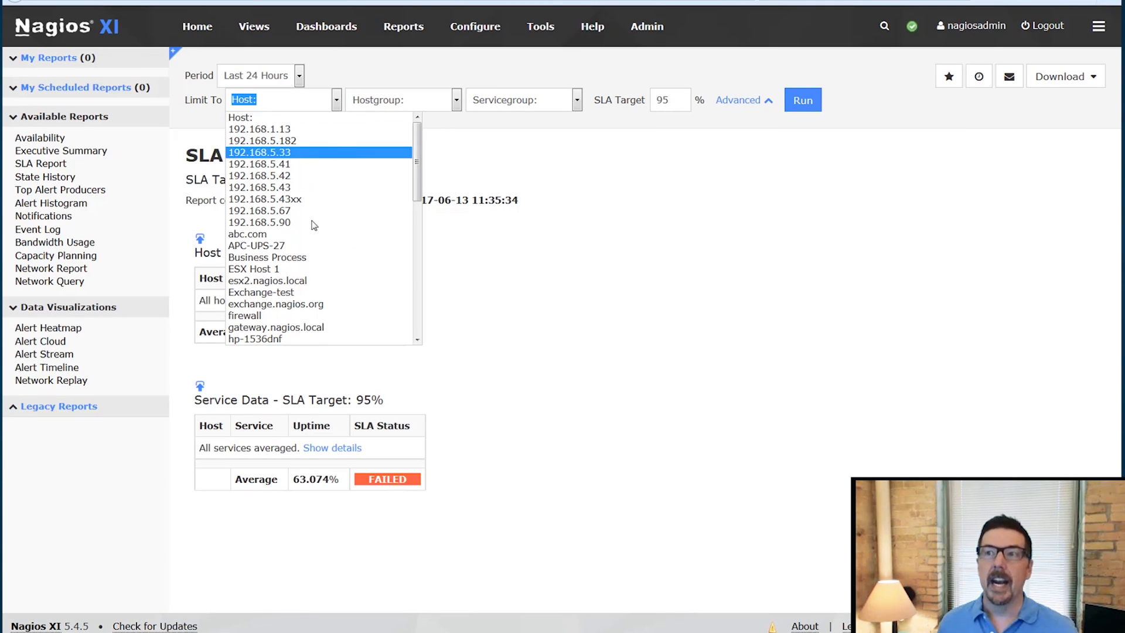
{"action": "left_click", "coordinate": [402, 99]}
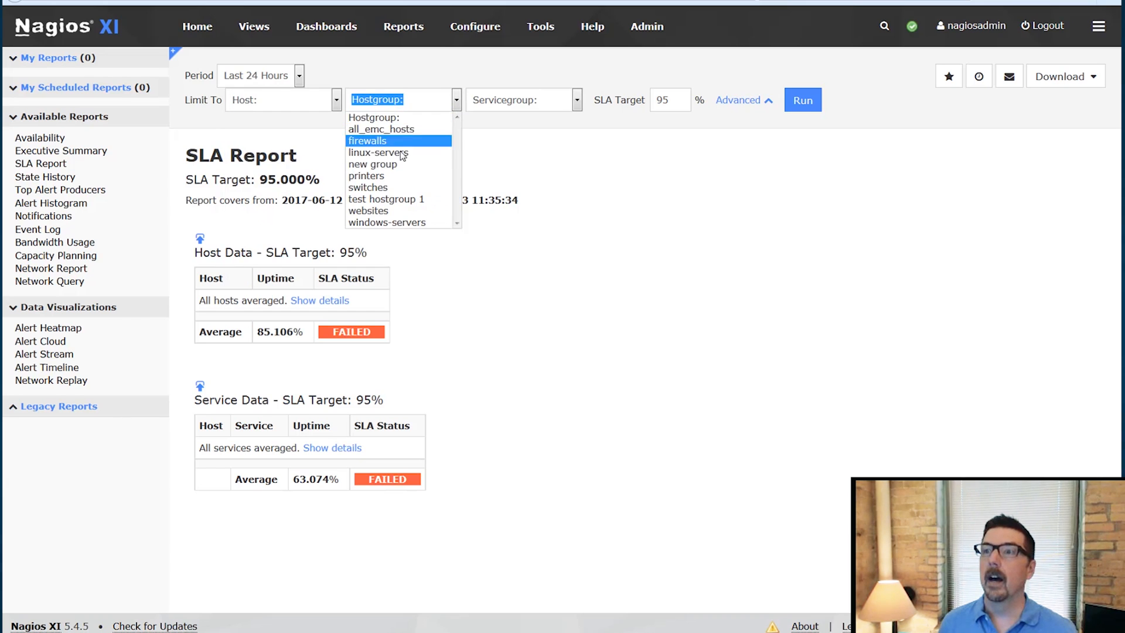
{"action": "left_click", "coordinate": [520, 98]}
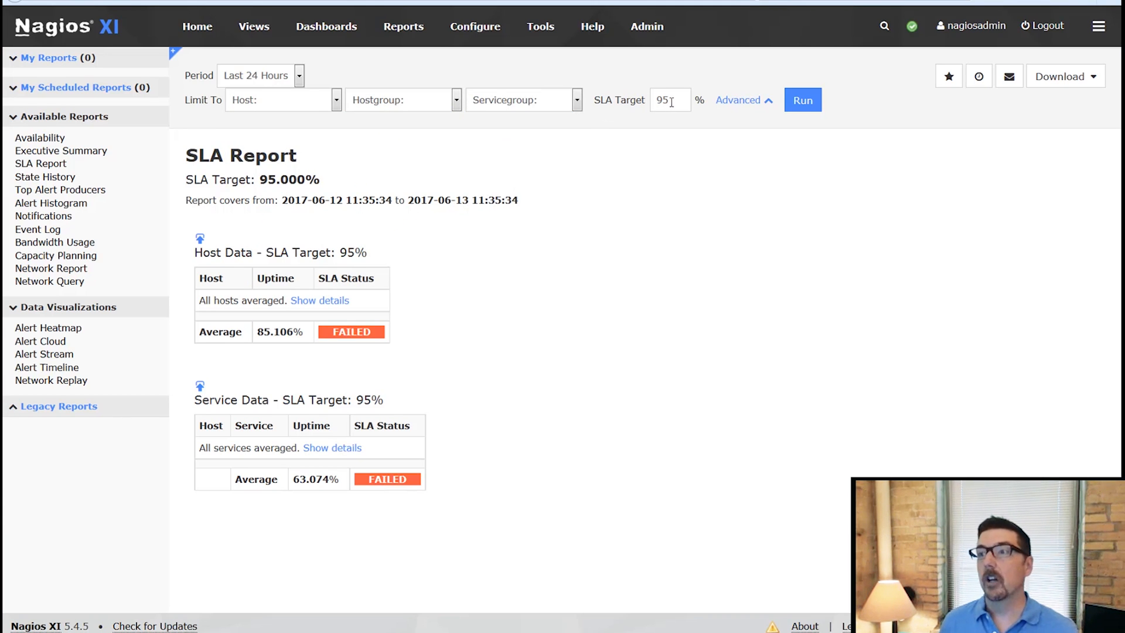
{"action": "type", "text": "99"}
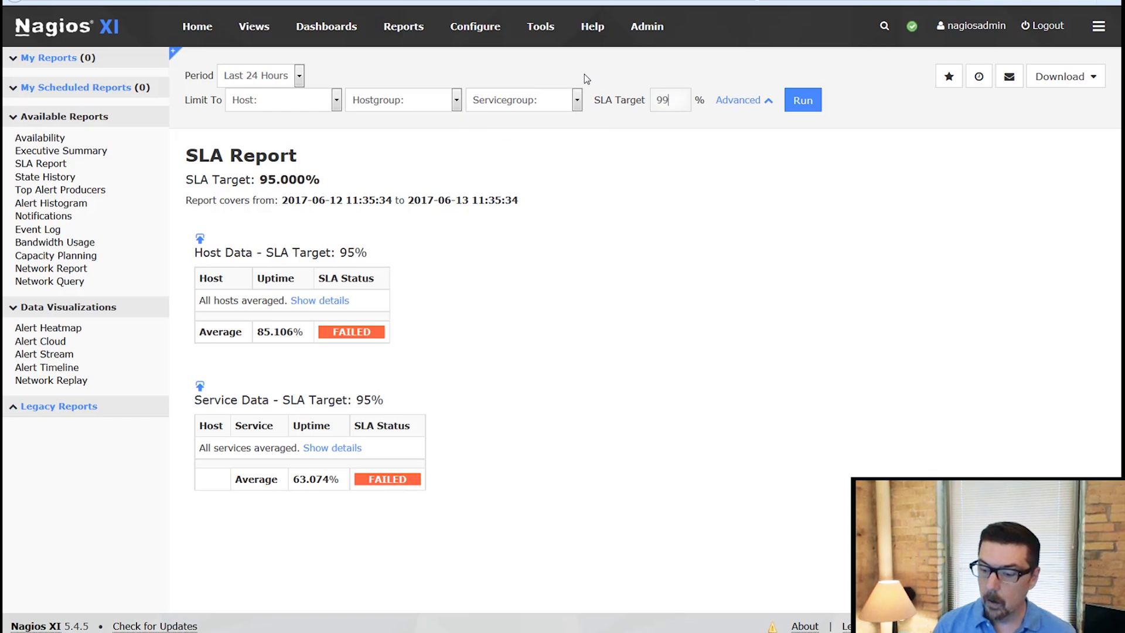
{"action": "type", "text": ".999"}
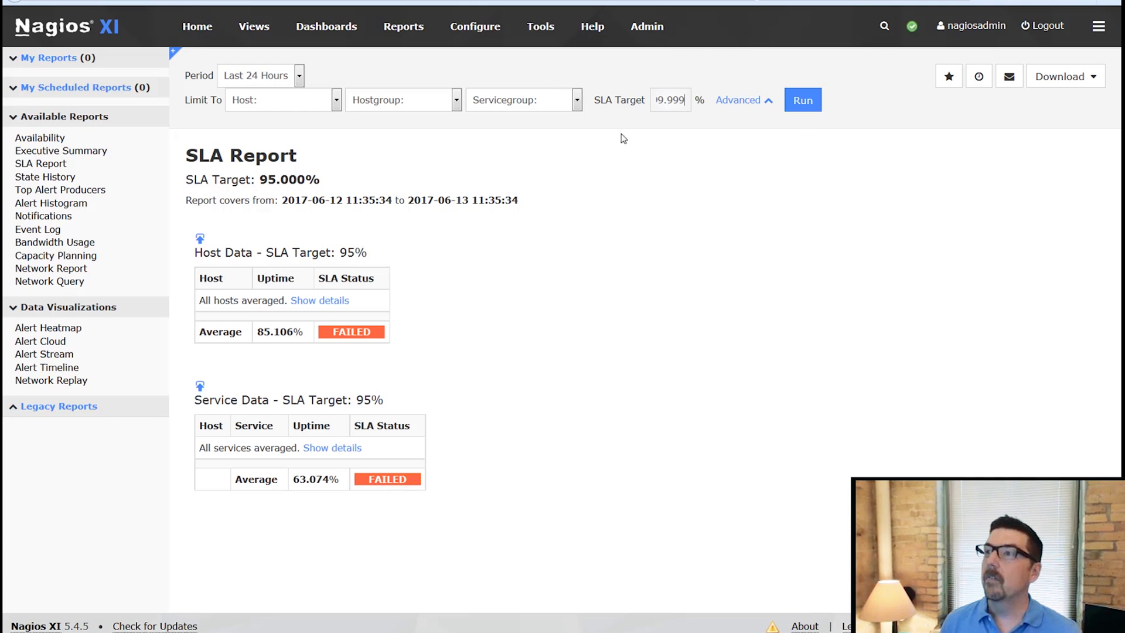
{"action": "mouse_move", "coordinate": [736, 100]}
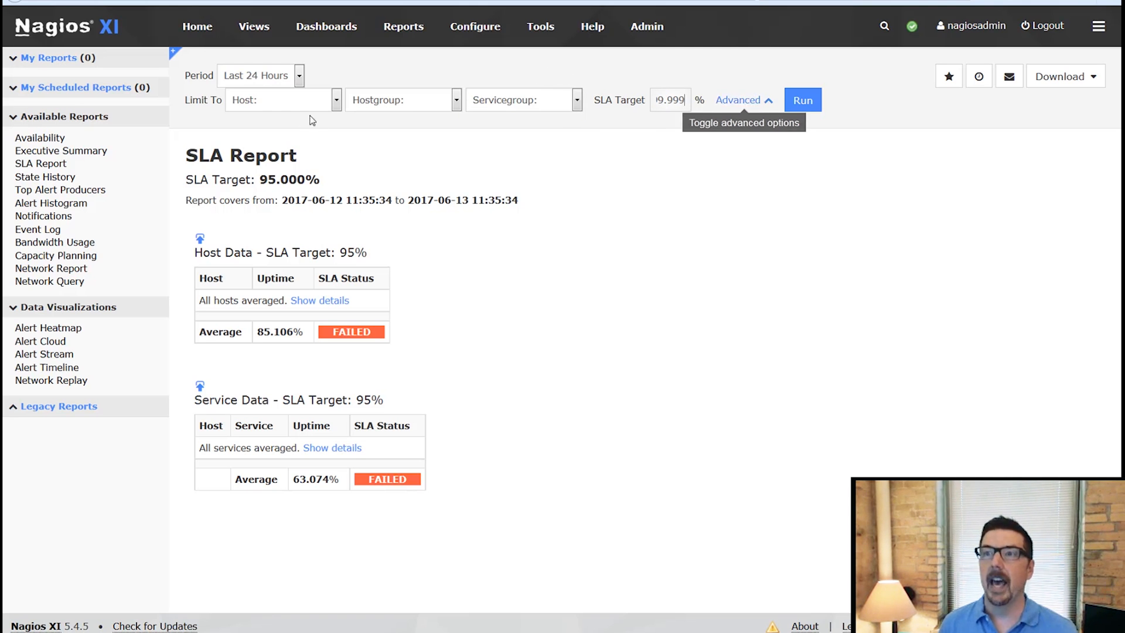
Limit the report to host exchange.nagios.org and expand the advanced options
{"action": "left_click", "coordinate": [282, 99]}
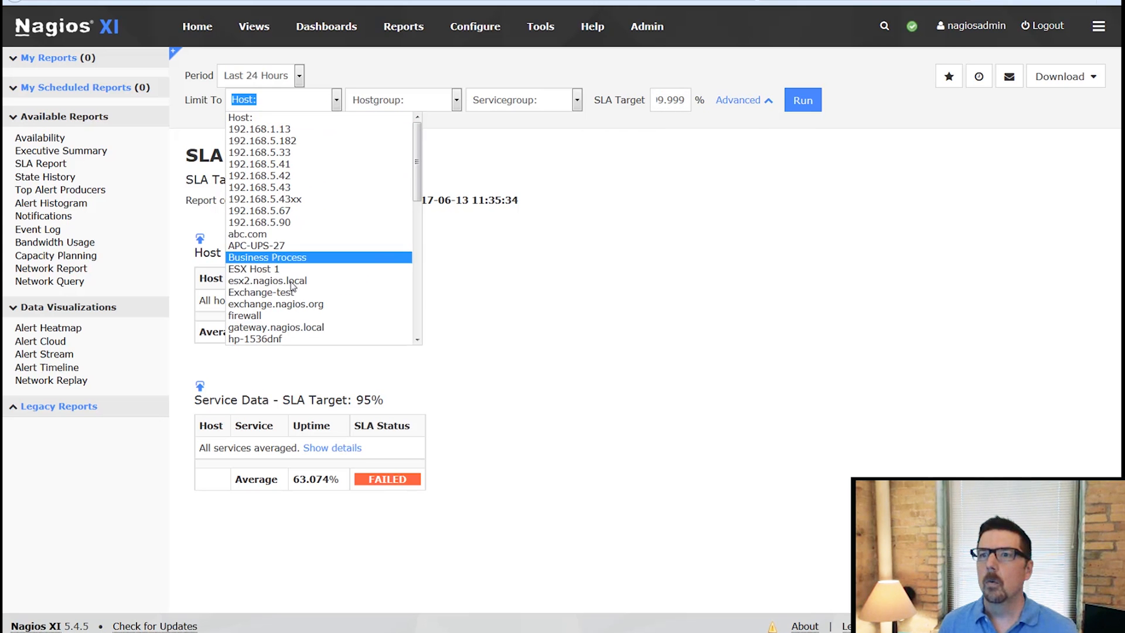
{"action": "left_click", "coordinate": [275, 304]}
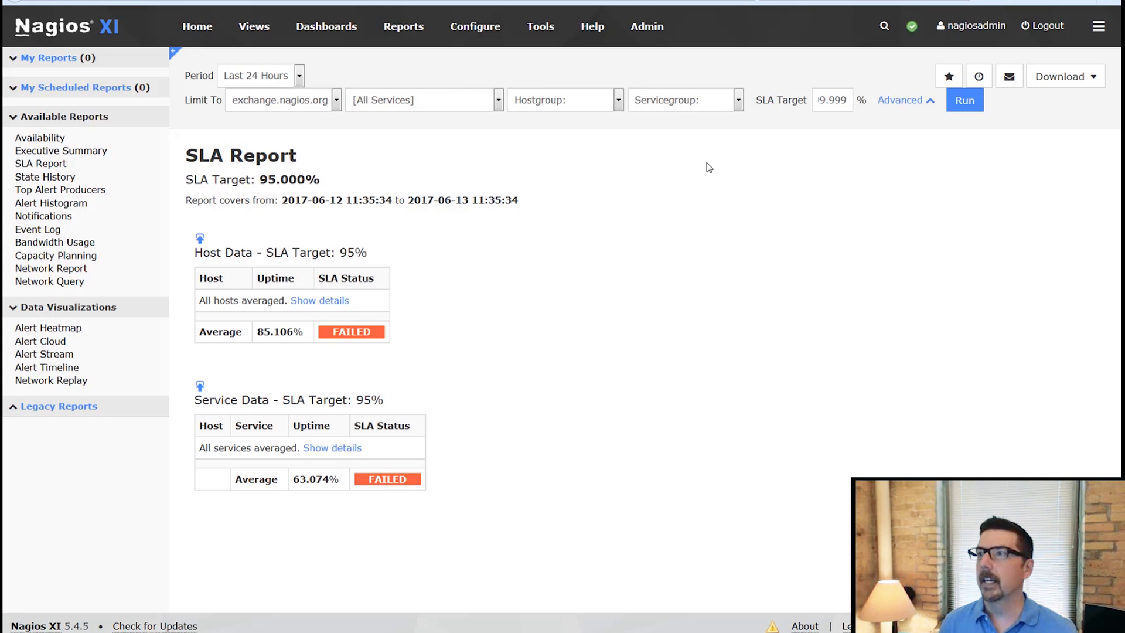
{"action": "left_click", "coordinate": [900, 99]}
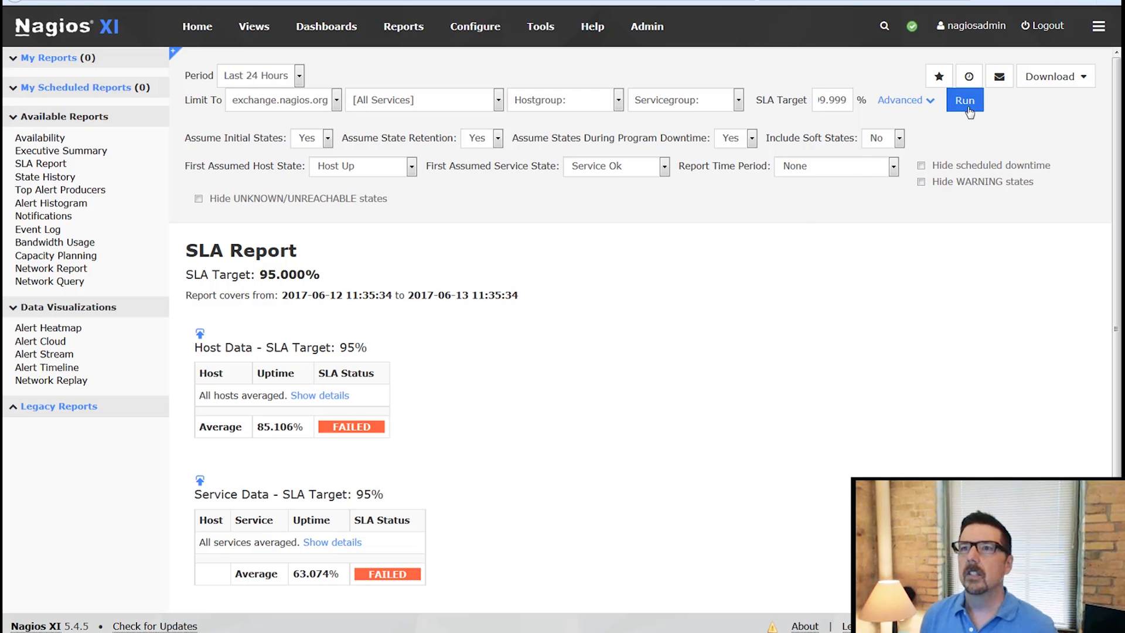
Run the report hiding scheduled downtime, WARNING and UNKNOWN/UNREACHABLE states so it passes at 100%
{"action": "left_click", "coordinate": [964, 99]}
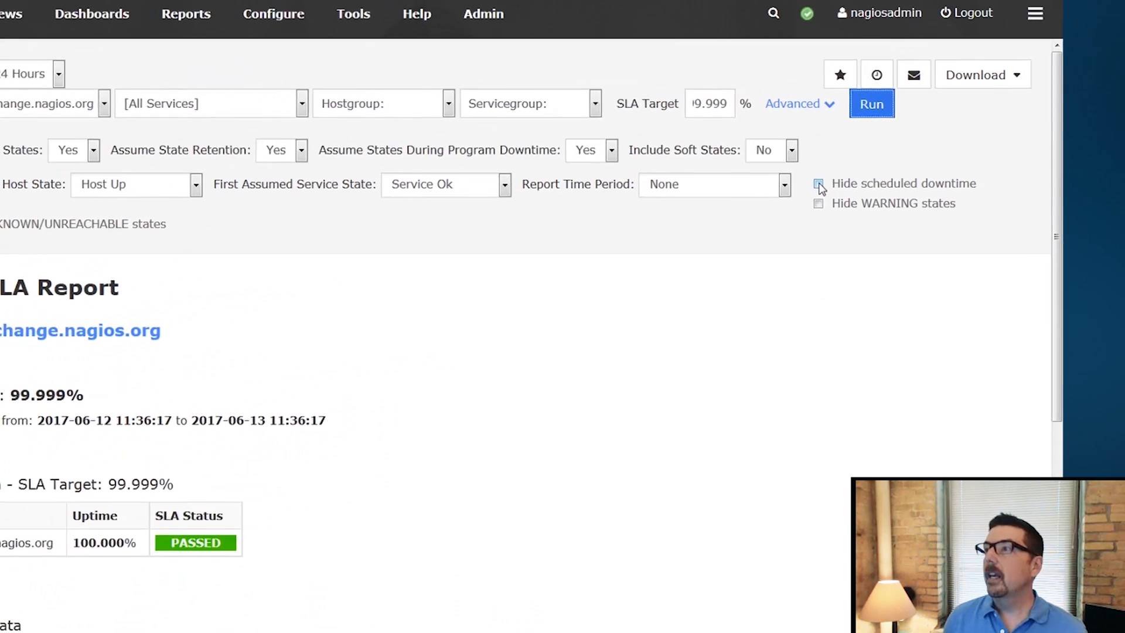
{"action": "left_click", "coordinate": [820, 188]}
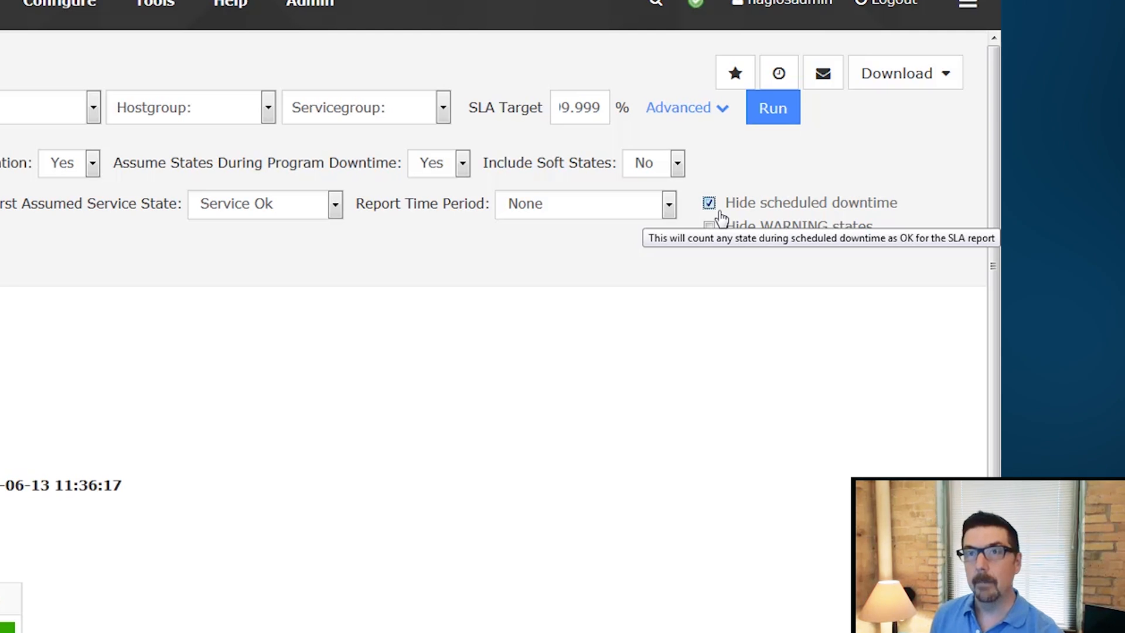
{"action": "left_click", "coordinate": [708, 226]}
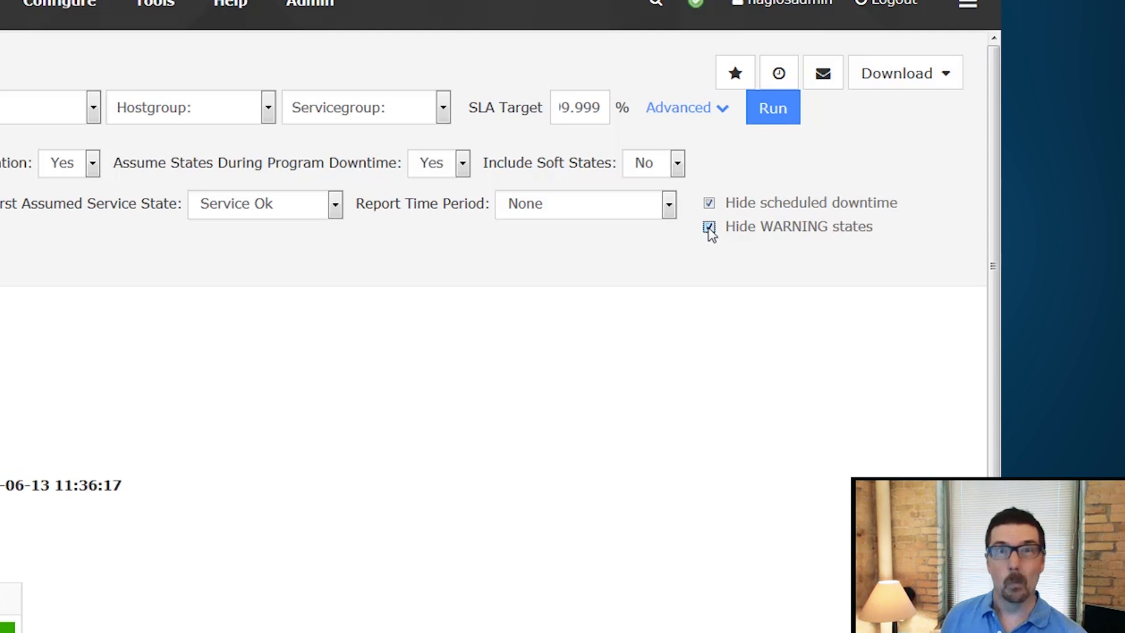
{"action": "left_click", "coordinate": [709, 227]}
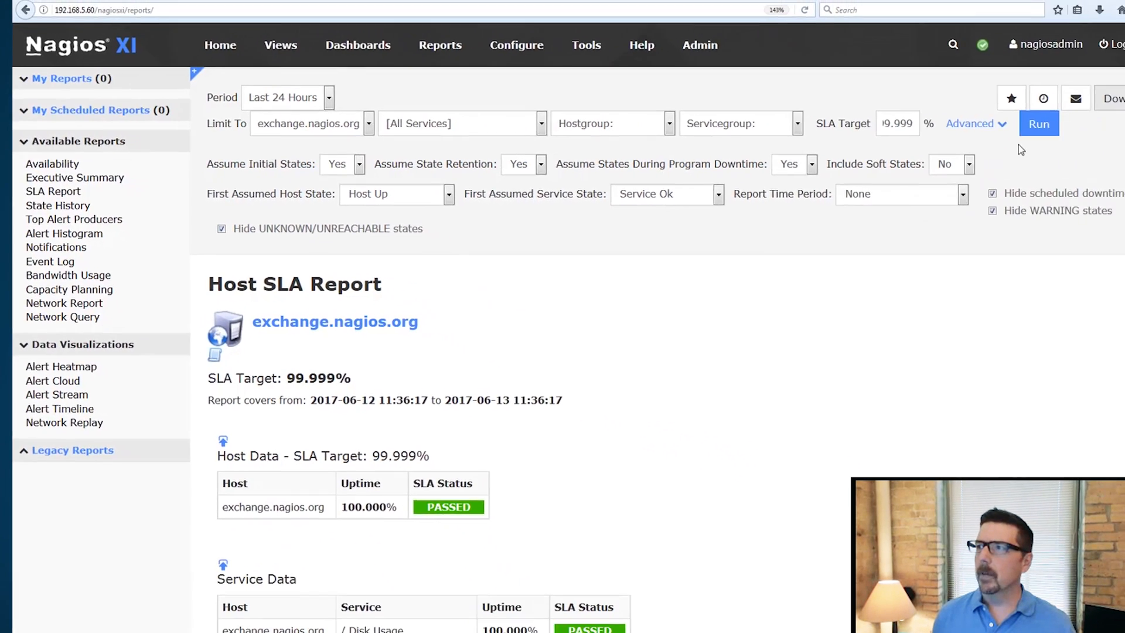
{"action": "scroll", "scroll_direction": "down", "scroll_amount": 3}
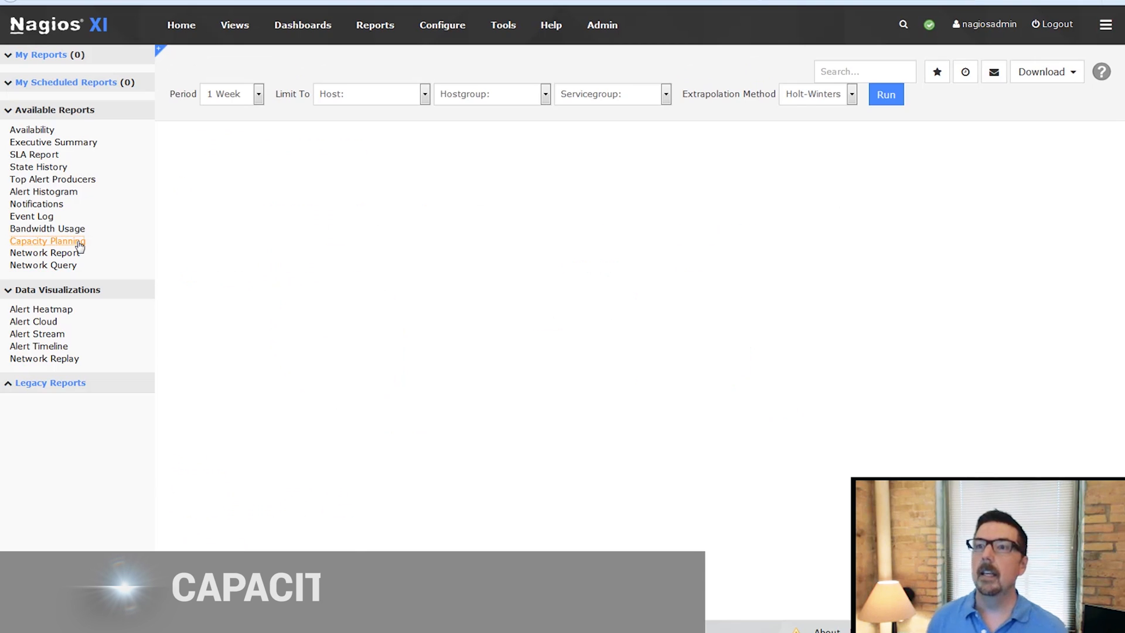
Run a Capacity Planning forecast of CPU Usage for one local host
{"action": "left_click", "coordinate": [886, 93]}
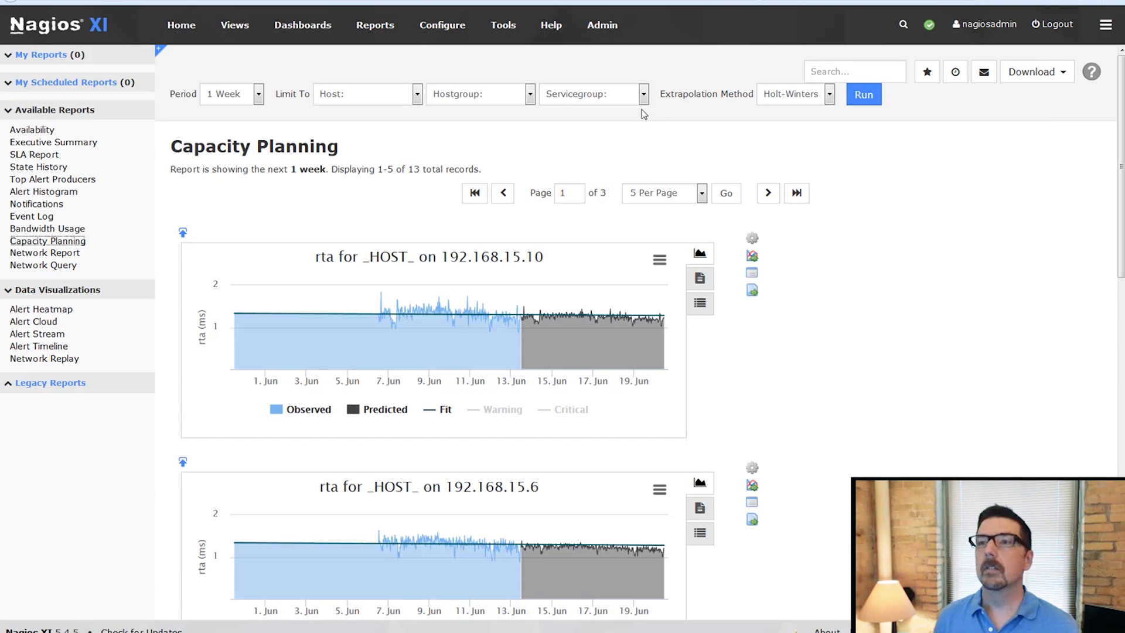
{"action": "mouse_move", "coordinate": [823, 106]}
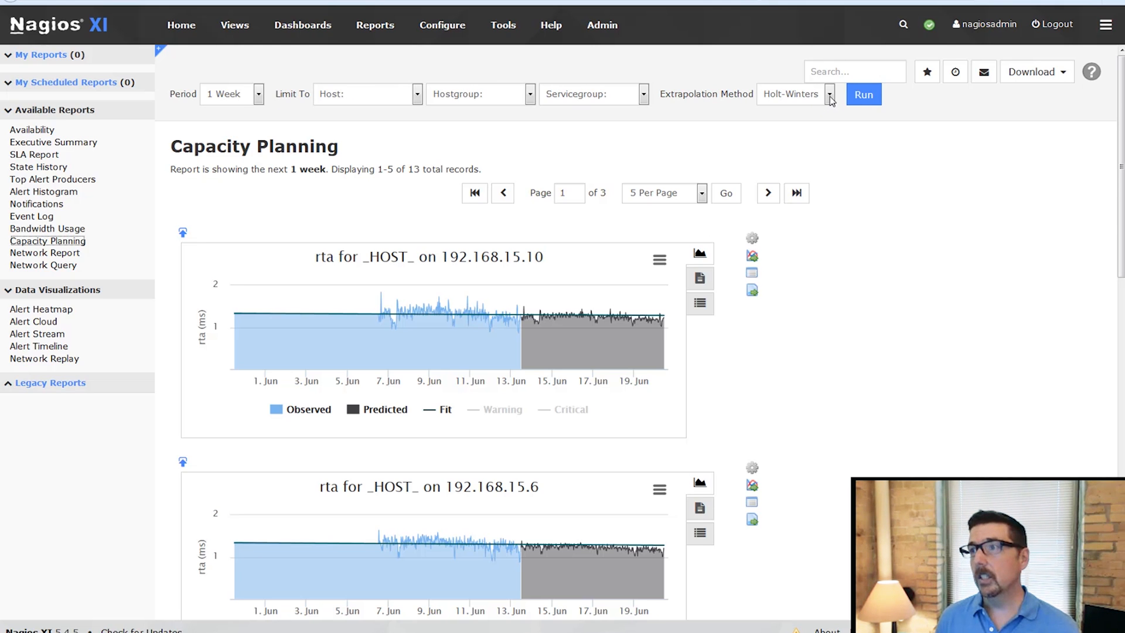
{"action": "left_click", "coordinate": [829, 94]}
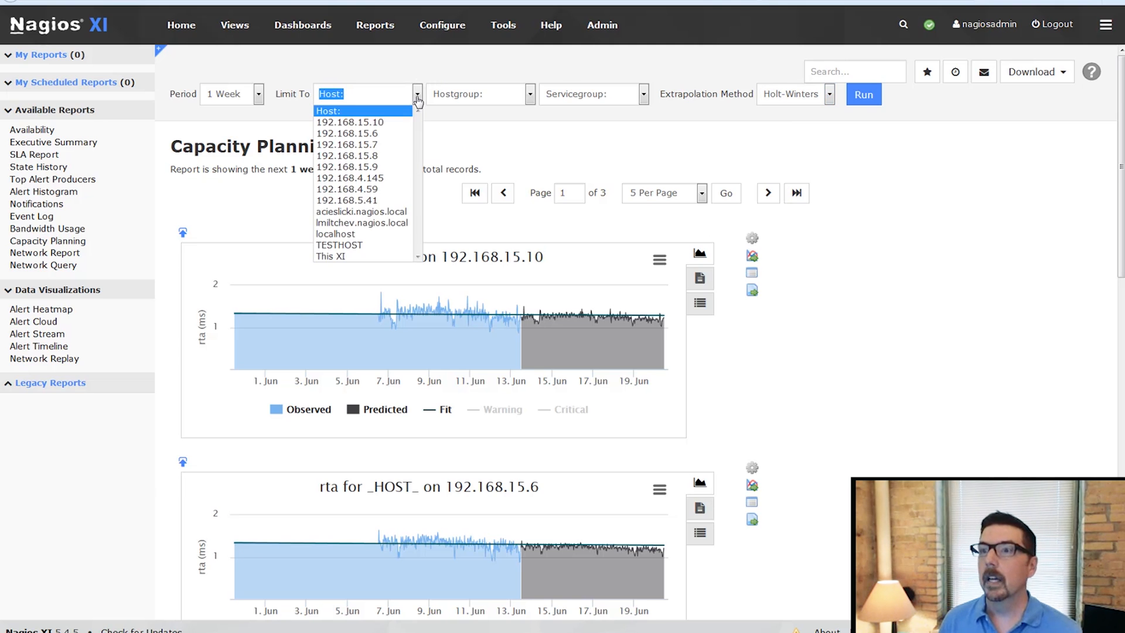
{"action": "left_click", "coordinate": [361, 211]}
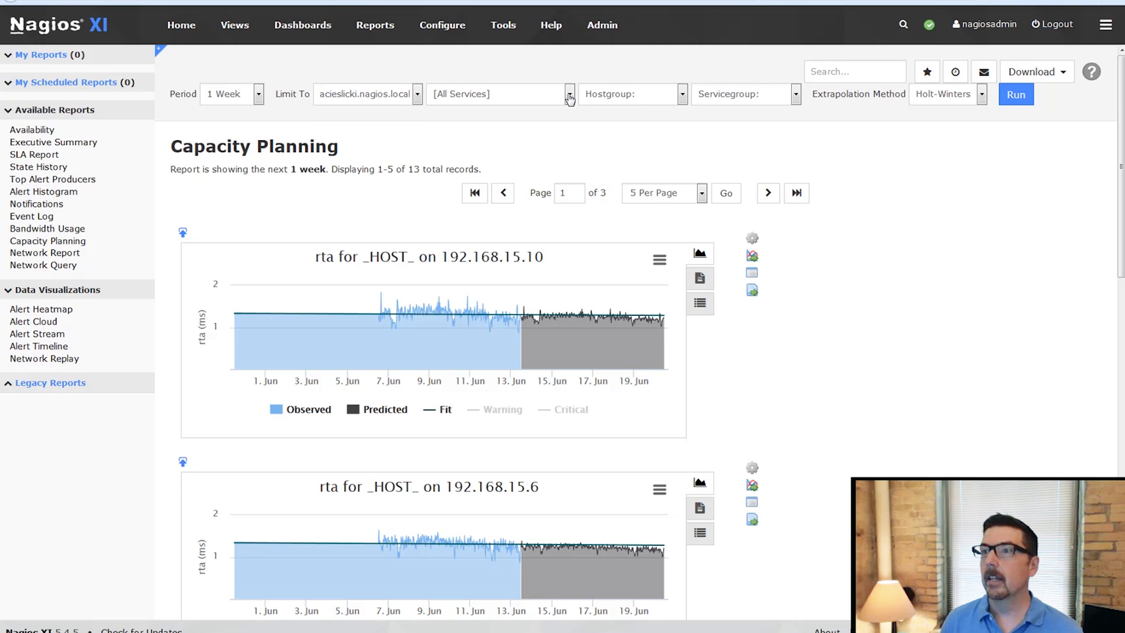
{"action": "left_click", "coordinate": [494, 94]}
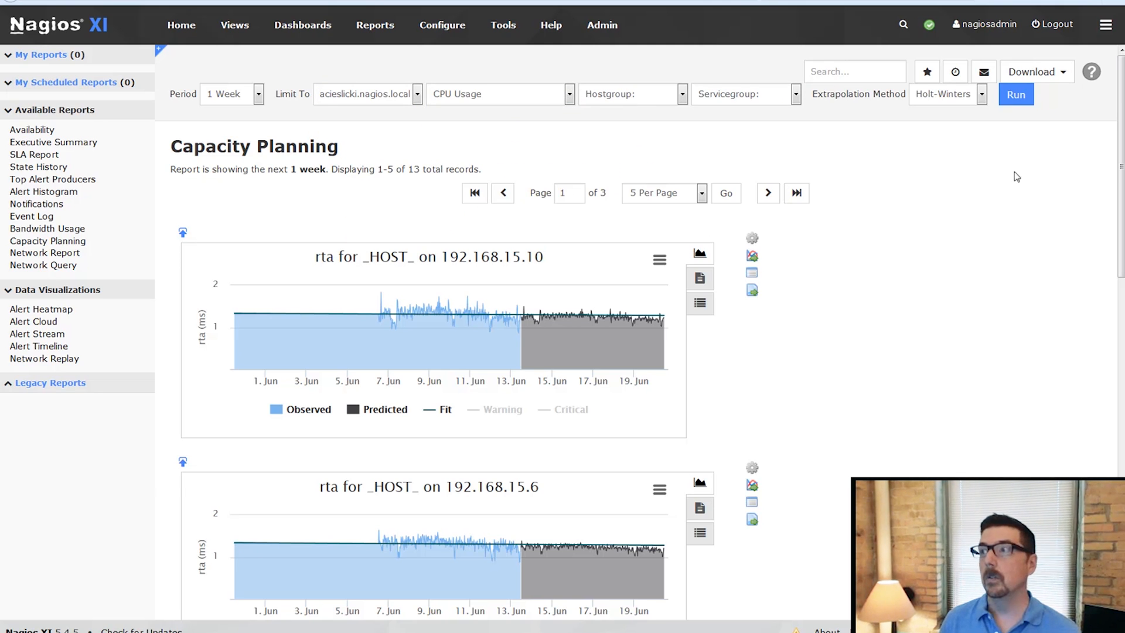
{"action": "left_click", "coordinate": [1014, 93]}
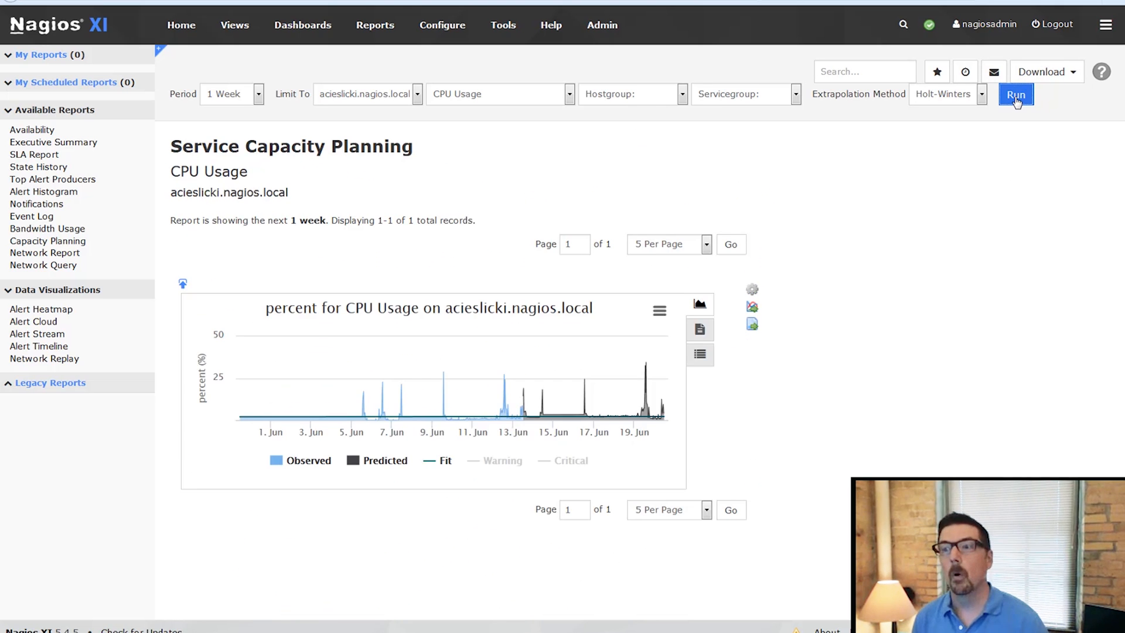
{"action": "mouse_move", "coordinate": [447, 416]}
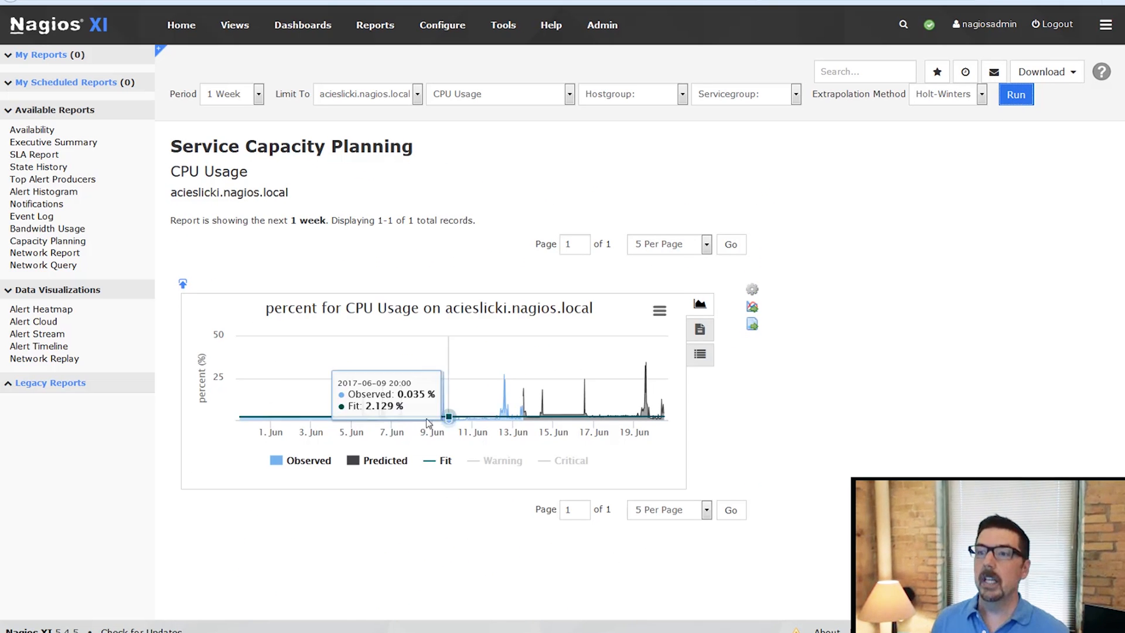
{"action": "mouse_move", "coordinate": [266, 466]}
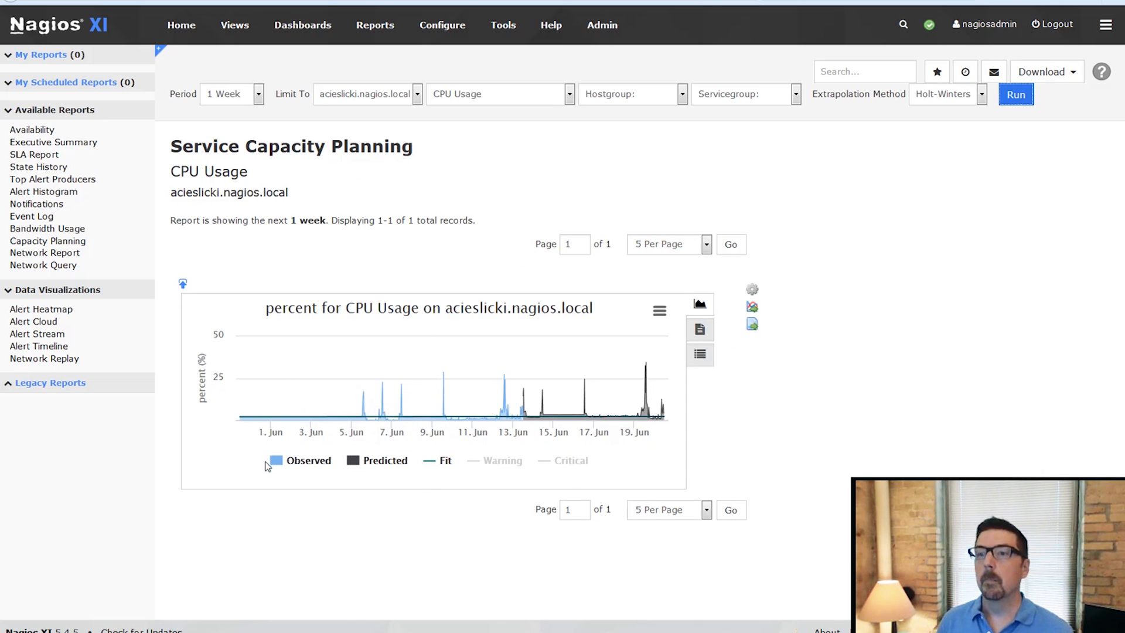
Toggle the Predicted series in the legend and add the Warning threshold line to the chart
{"action": "left_click", "coordinate": [277, 460]}
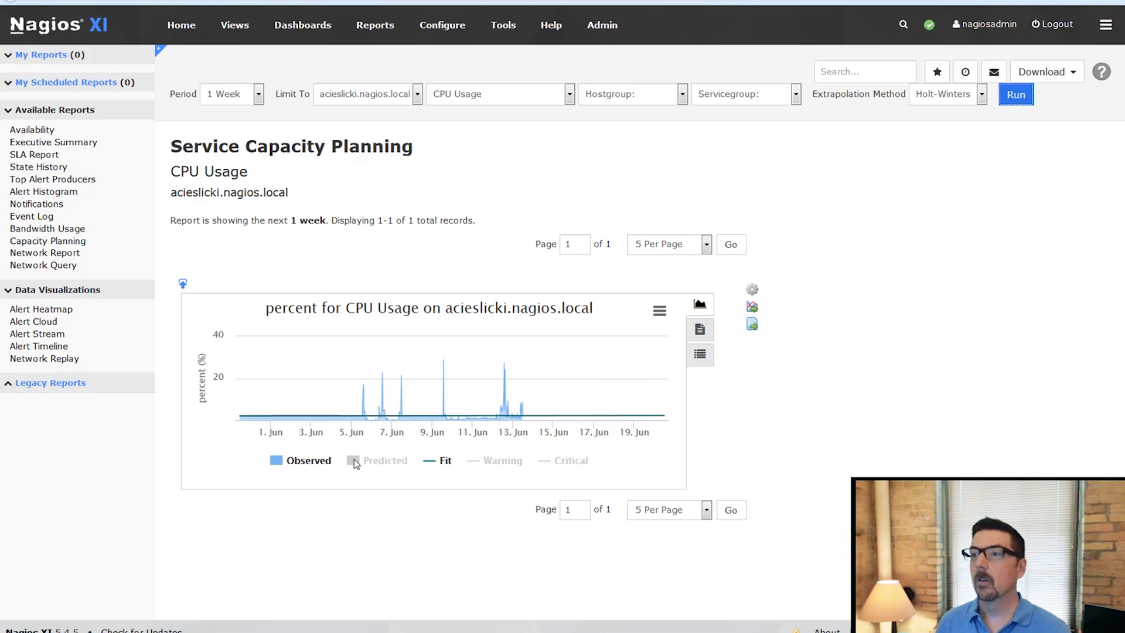
{"action": "left_click", "coordinate": [353, 459]}
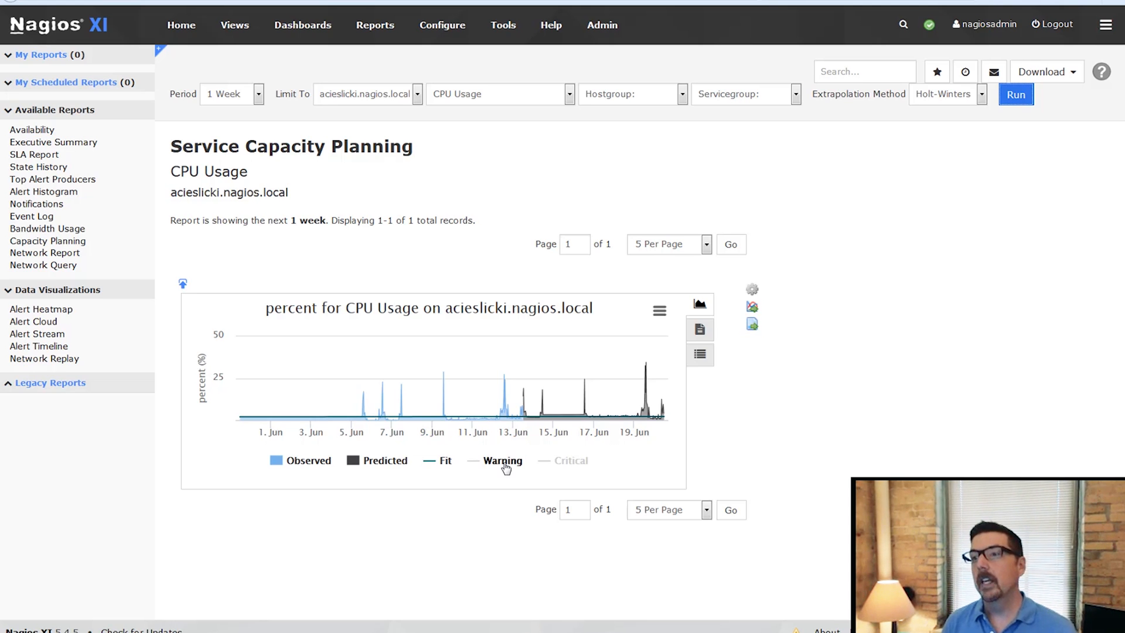
{"action": "left_click", "coordinate": [502, 459]}
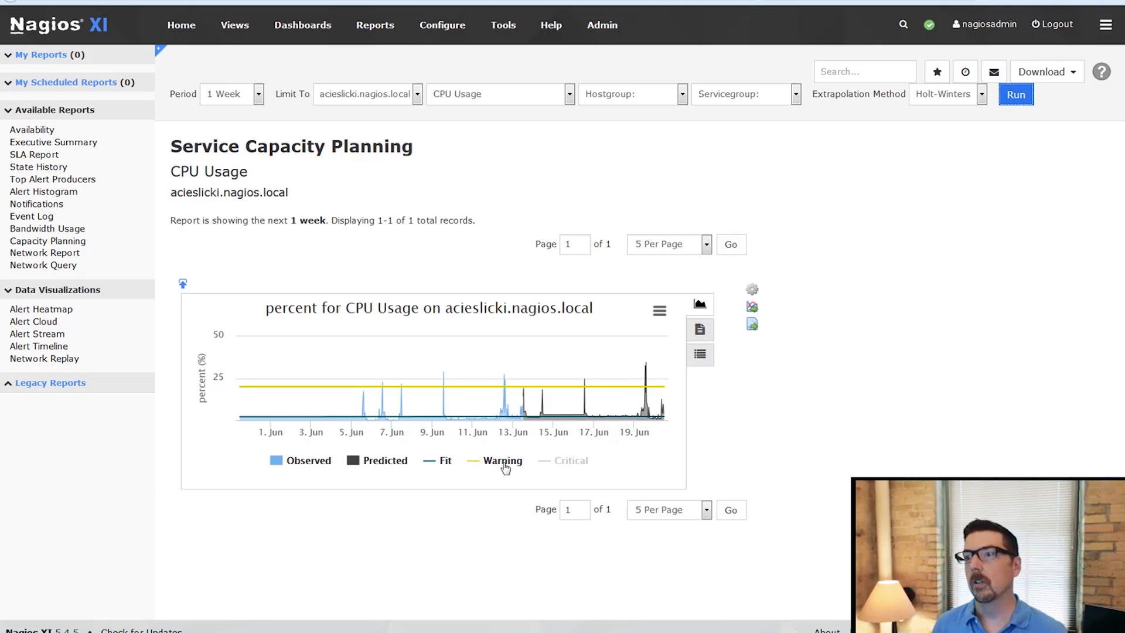
{"action": "mouse_move", "coordinate": [376, 399]}
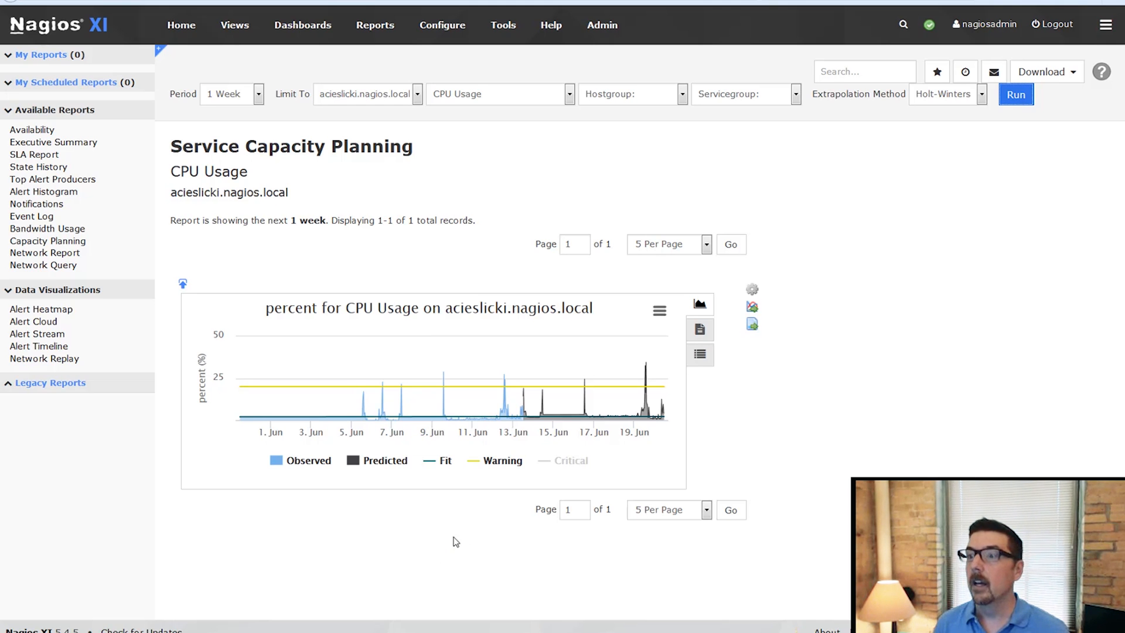
{"action": "left_click", "coordinate": [571, 459]}
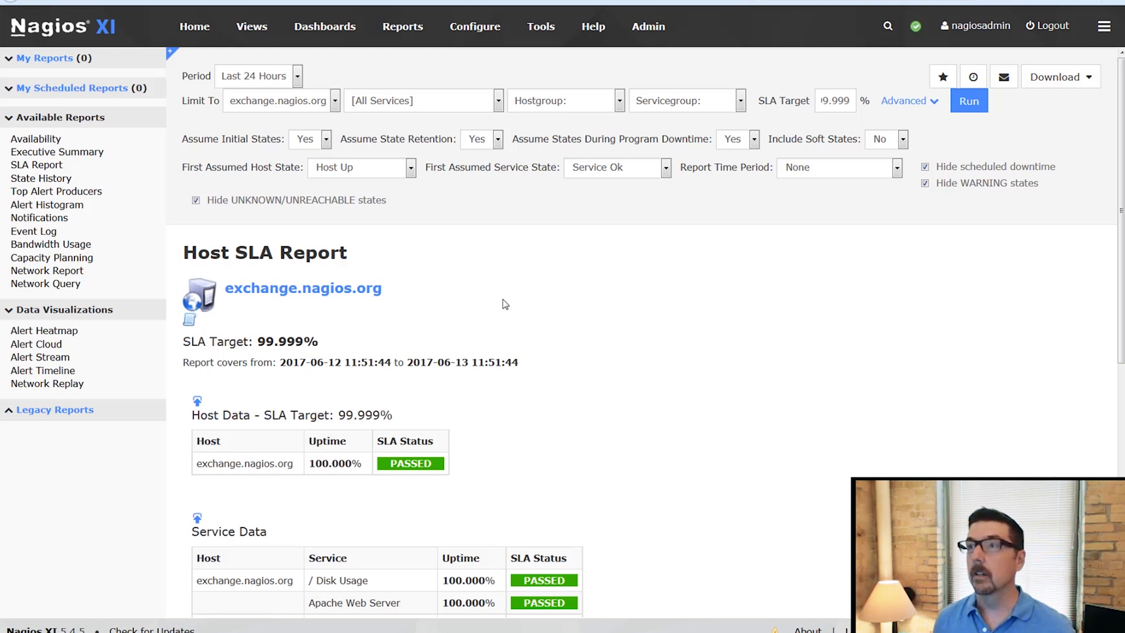
{"action": "mouse_move", "coordinate": [497, 564]}
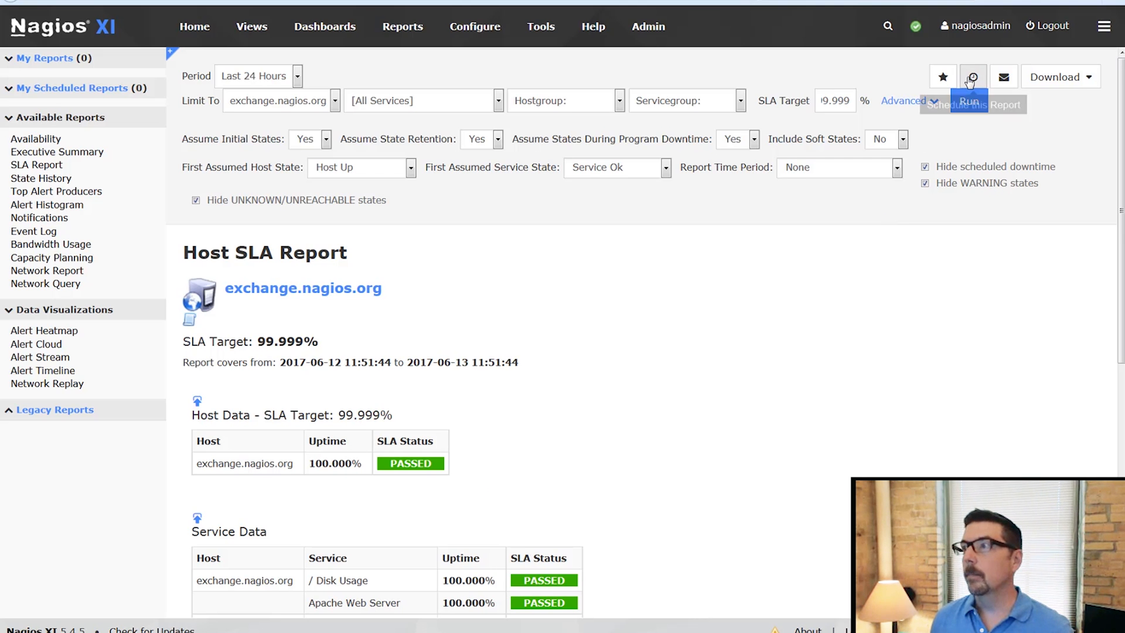
Start a new schedule for the exchange.nagios.org SLA report
{"action": "left_click", "coordinate": [973, 77]}
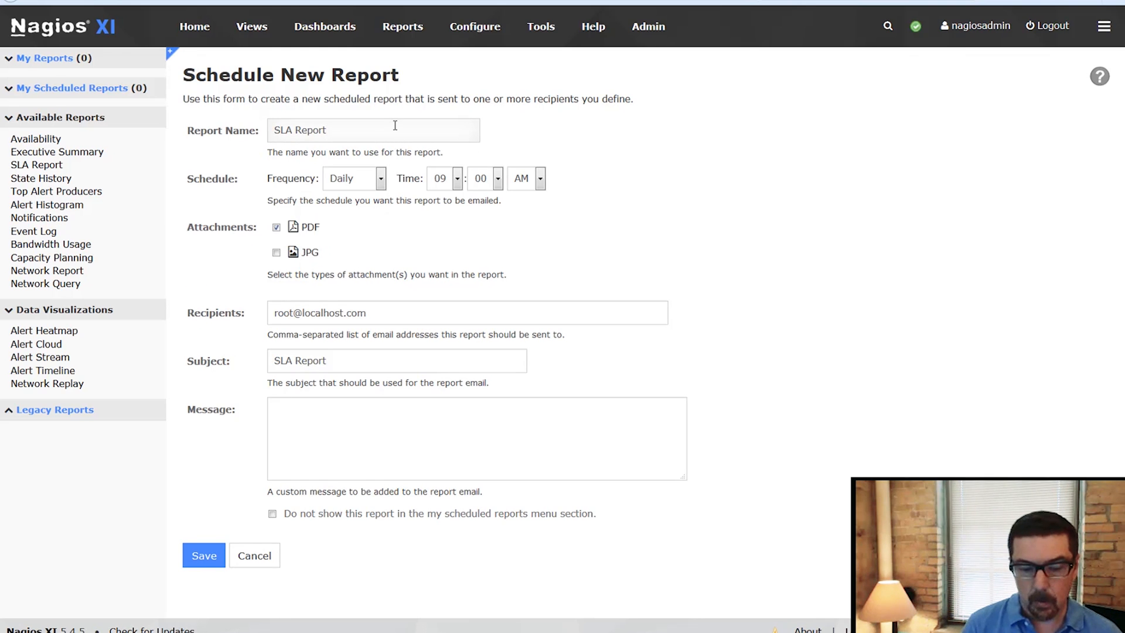
Name the report with exchange.nagios.org and copy the name into the Subject
{"action": "type", "text": "exchange"}
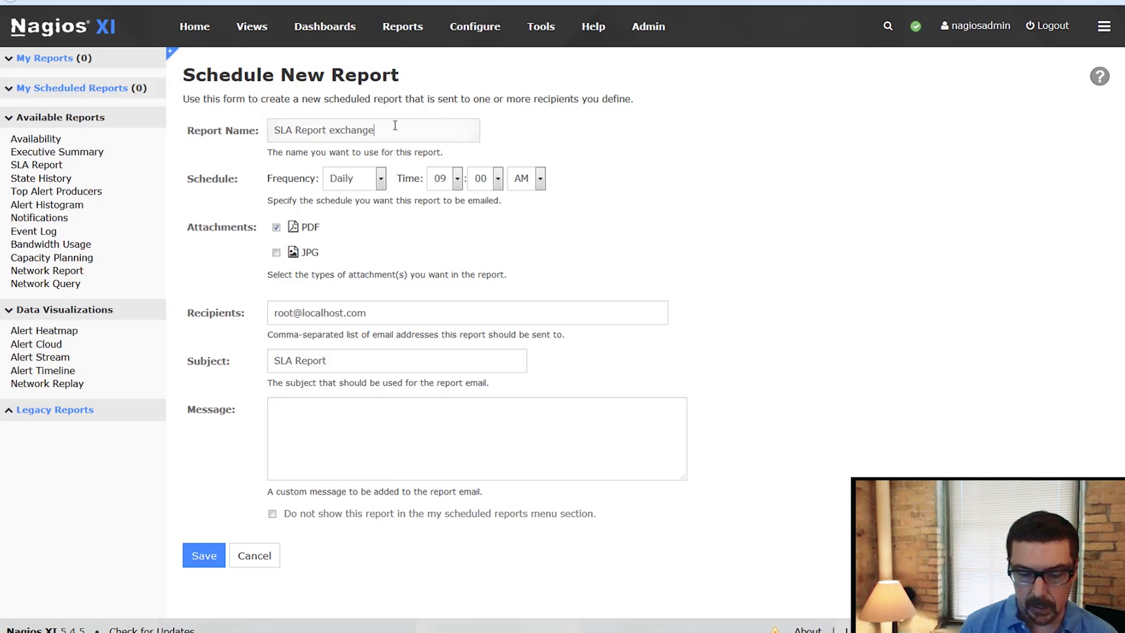
{"action": "type", "text": ".nagios.o"}
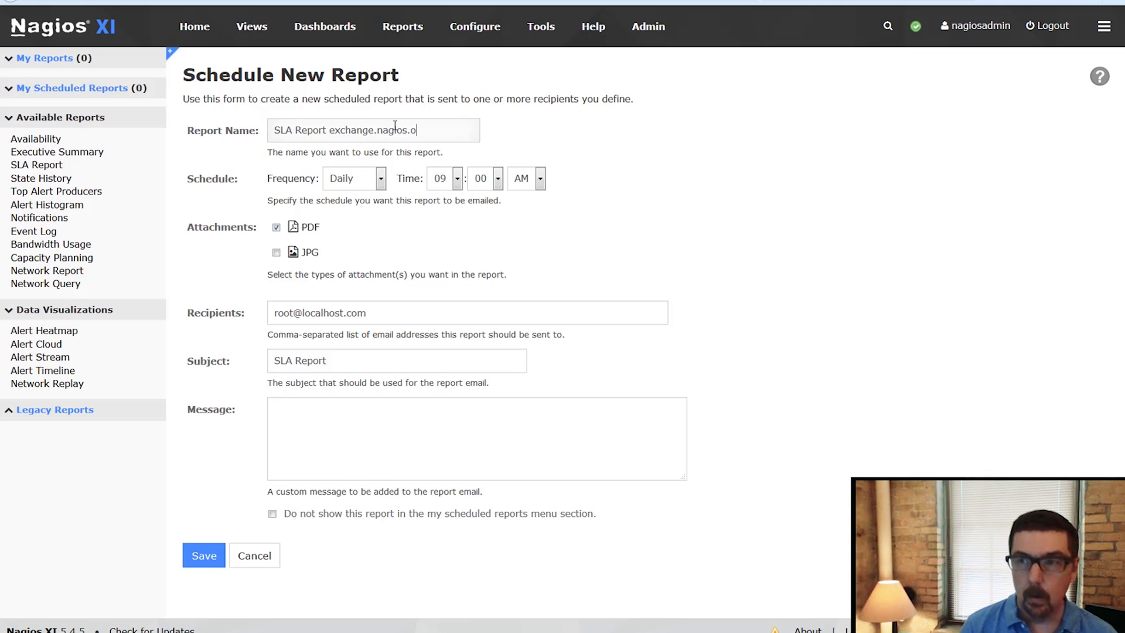
{"action": "type", "text": "rg"}
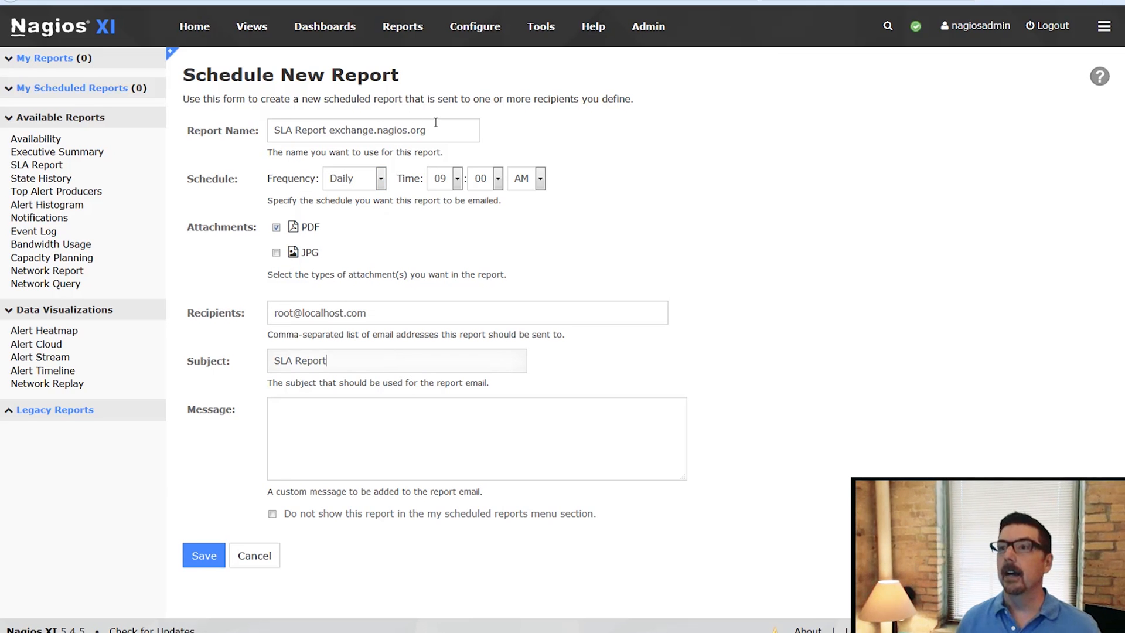
{"action": "right_click", "coordinate": [349, 130]}
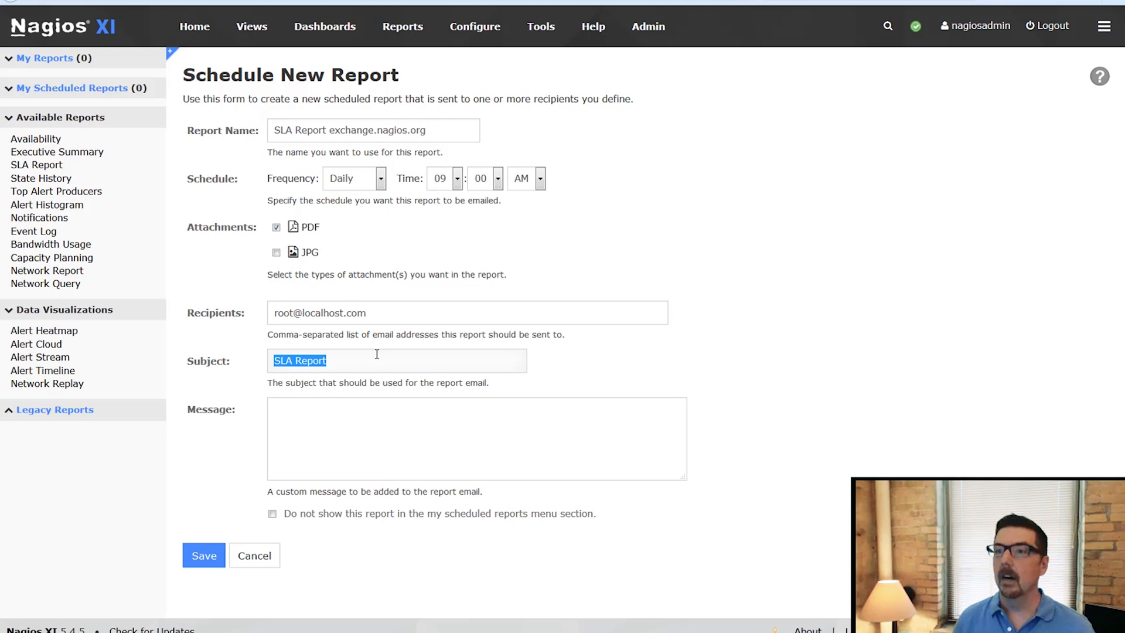
{"action": "right_click", "coordinate": [376, 360]}
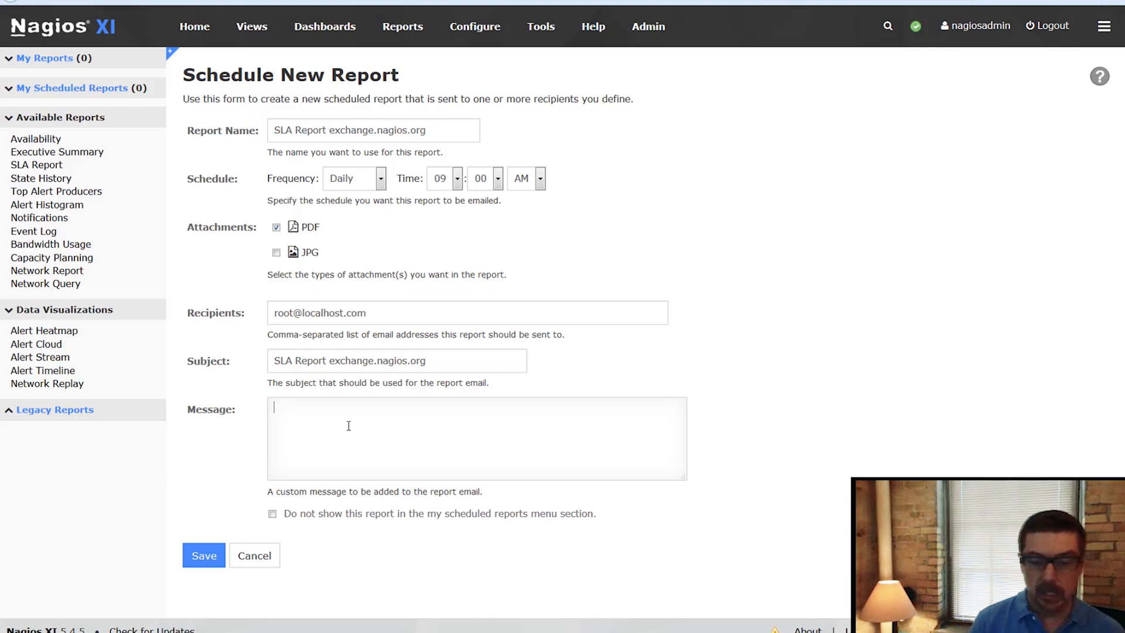
Add the message 'This is the exchange SLA.' and save the daily 9 AM schedule
{"action": "type", "text": "This is the ex"}
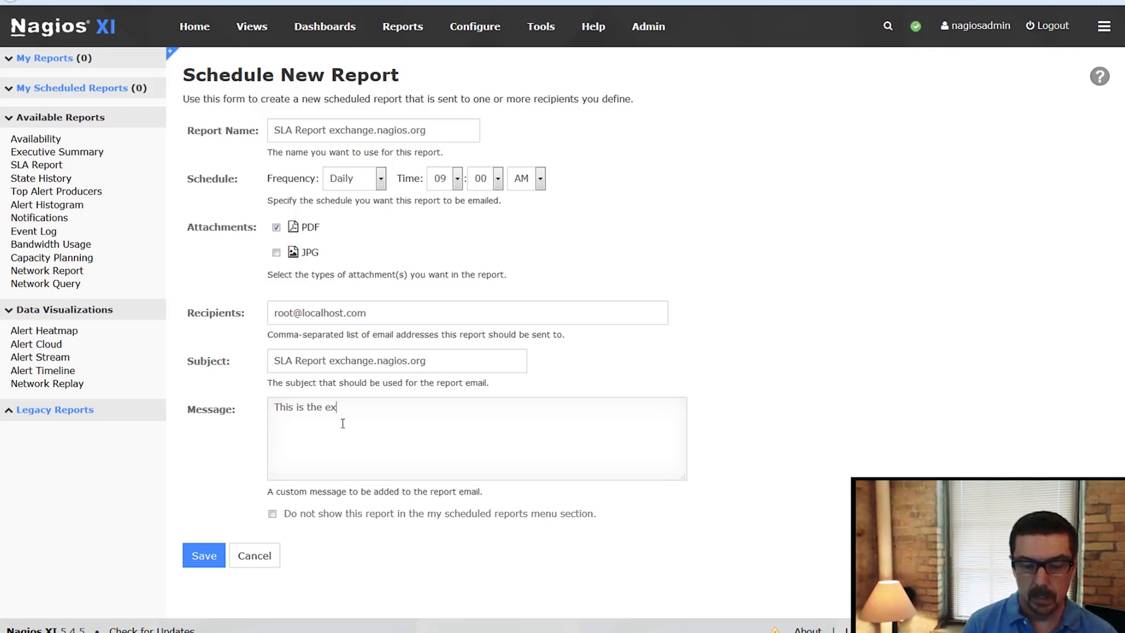
{"action": "type", "text": "change SLA"}
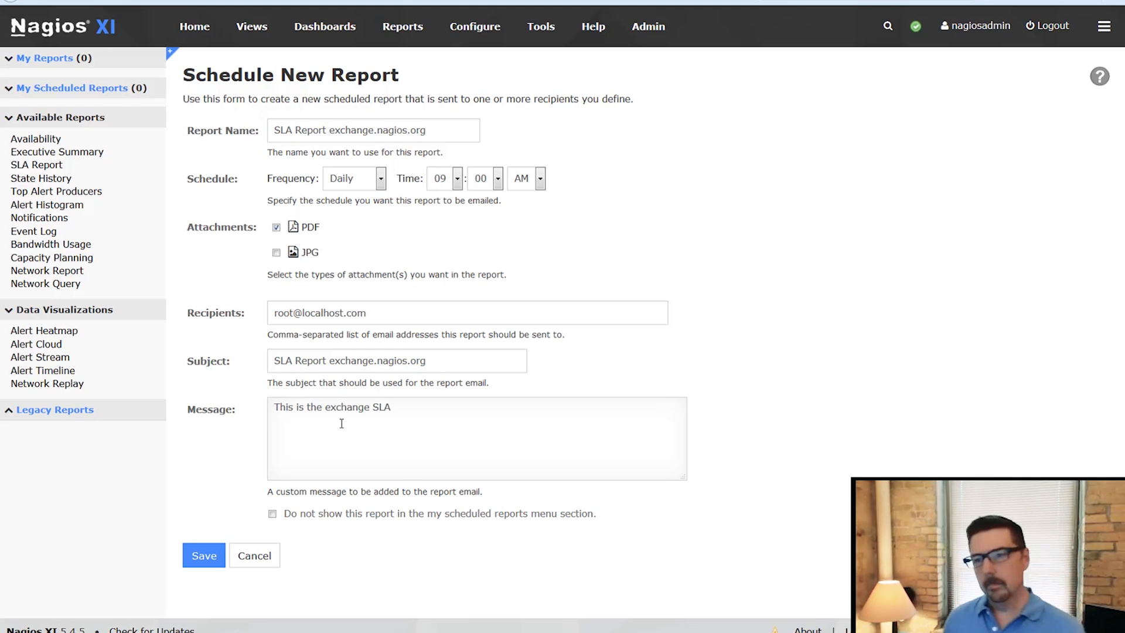
{"action": "type", "text": "."}
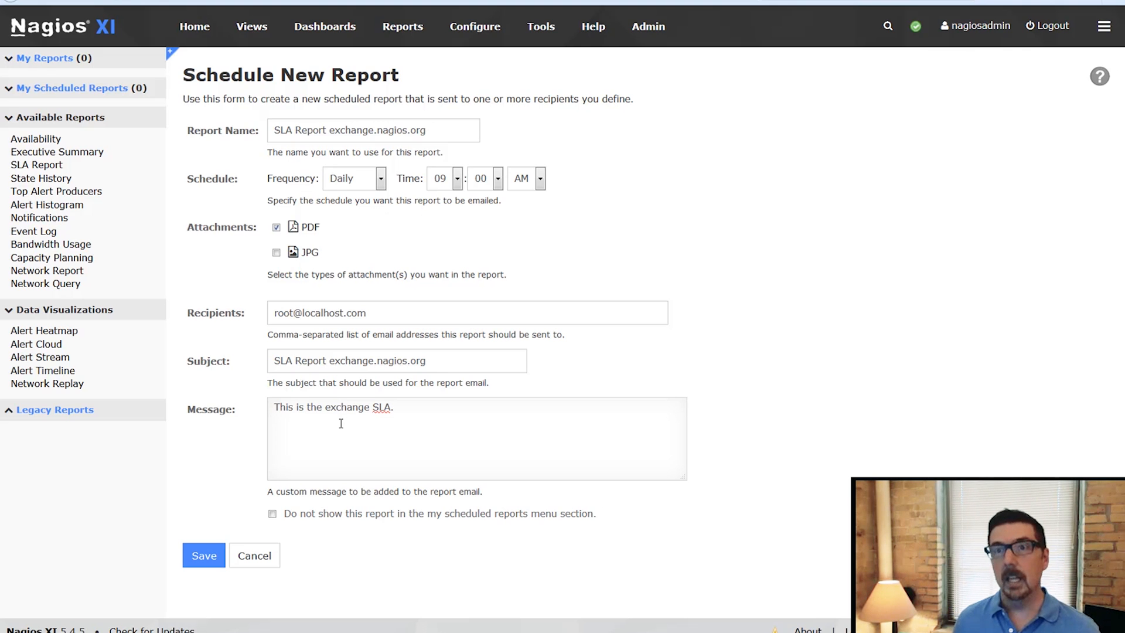
{"action": "left_click", "coordinate": [204, 555]}
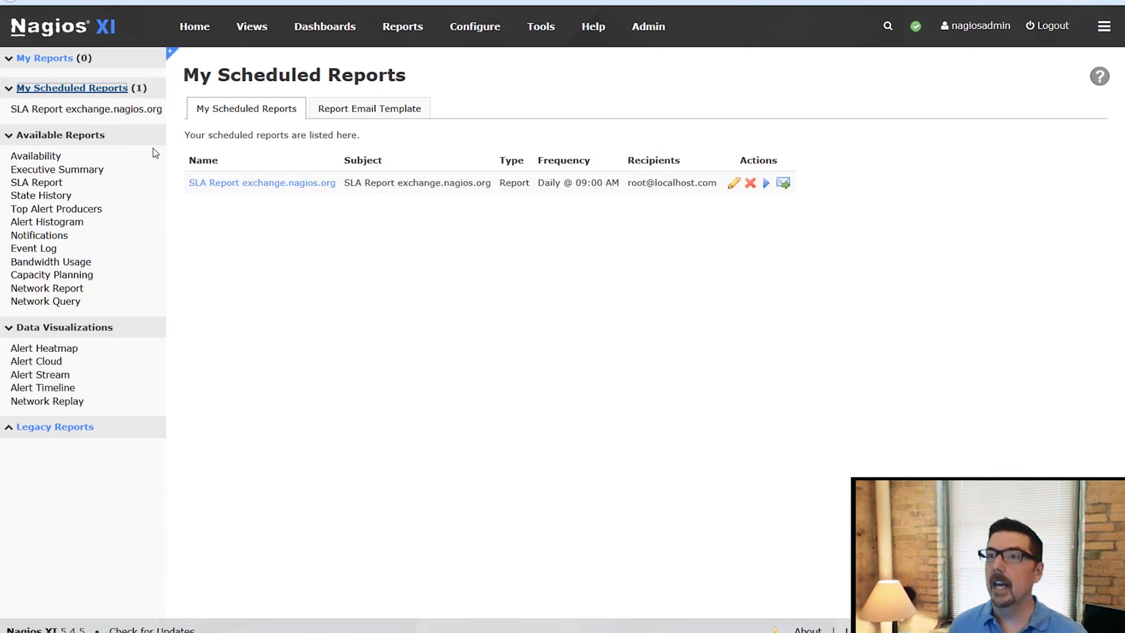
{"action": "mouse_move", "coordinate": [654, 228]}
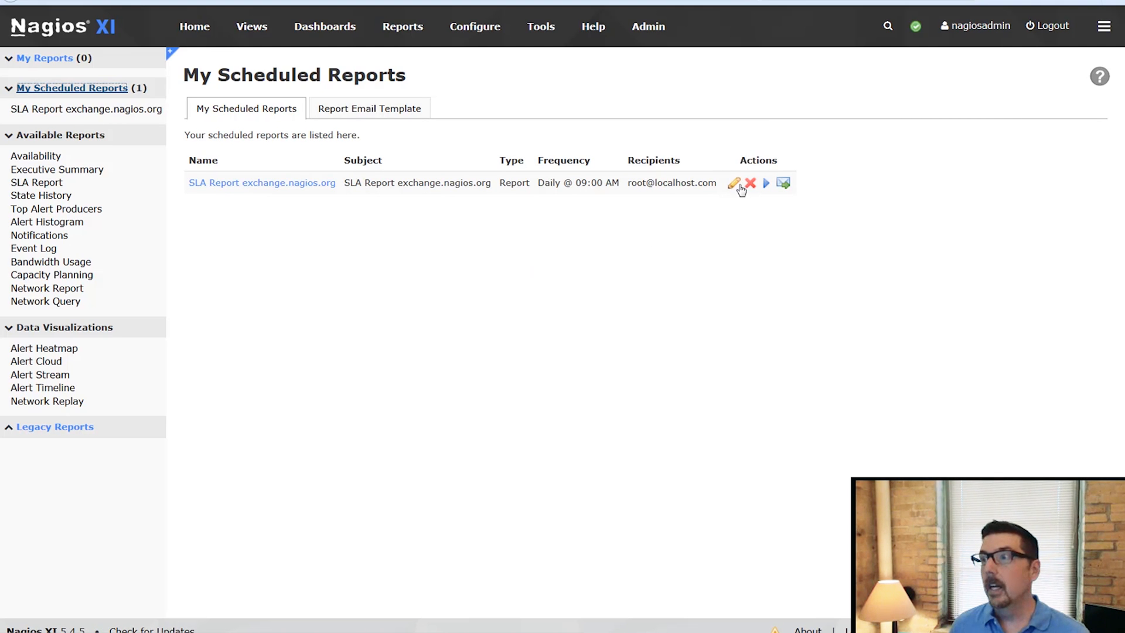
{"action": "mouse_move", "coordinate": [765, 185]}
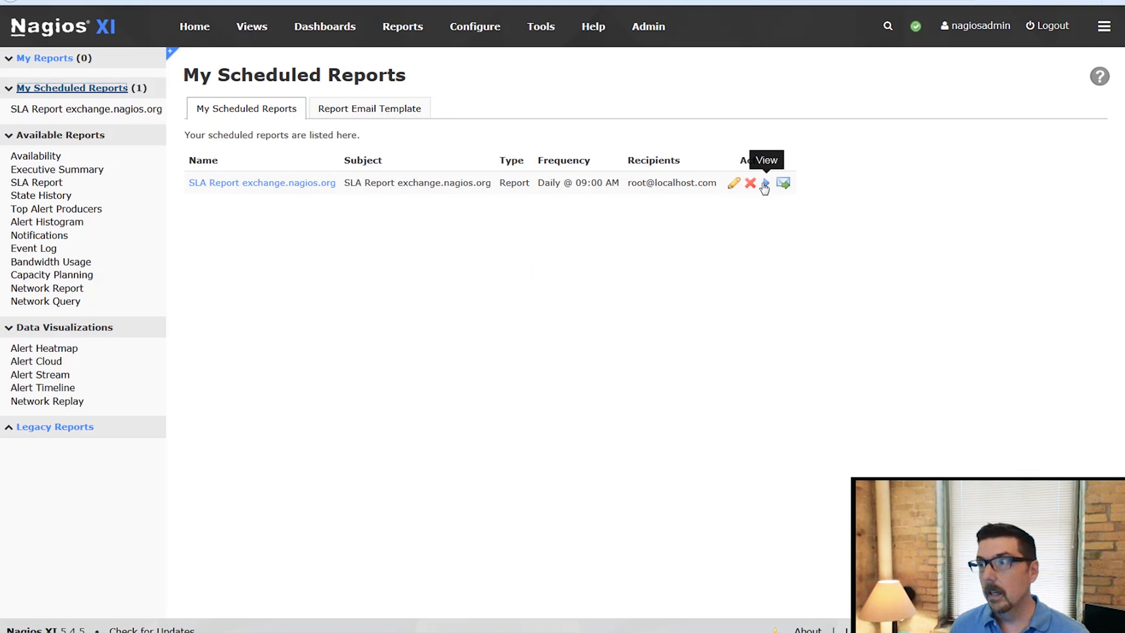